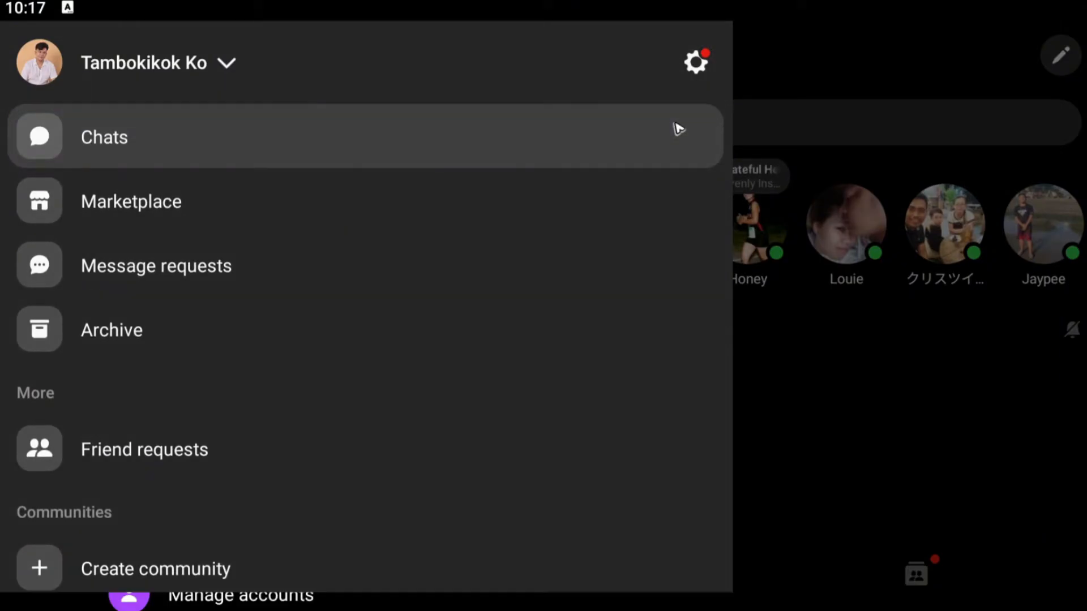
left_click(697, 61)
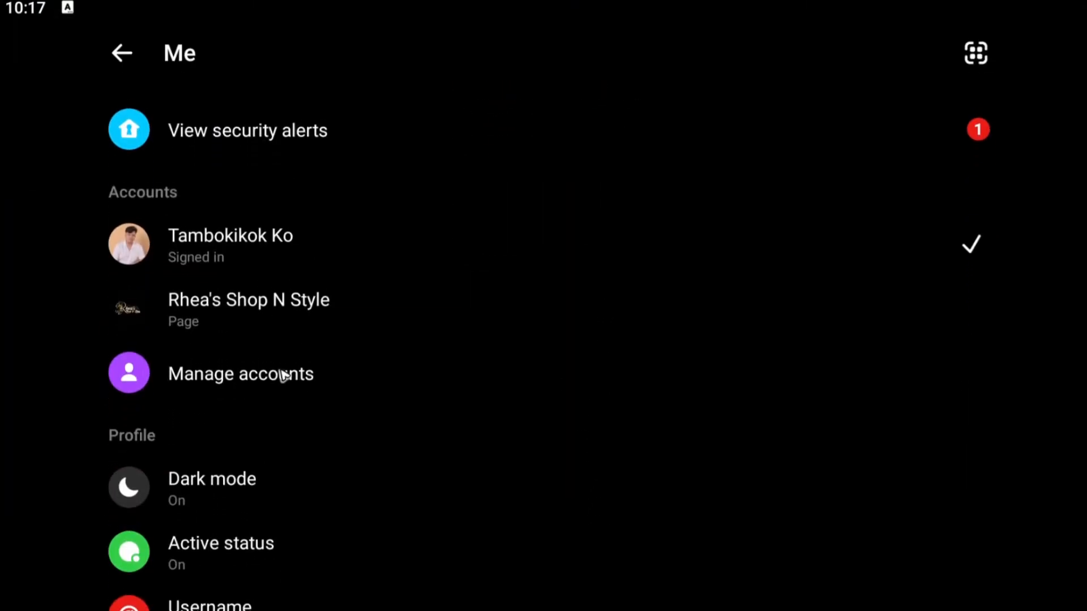
left_click(241, 374)
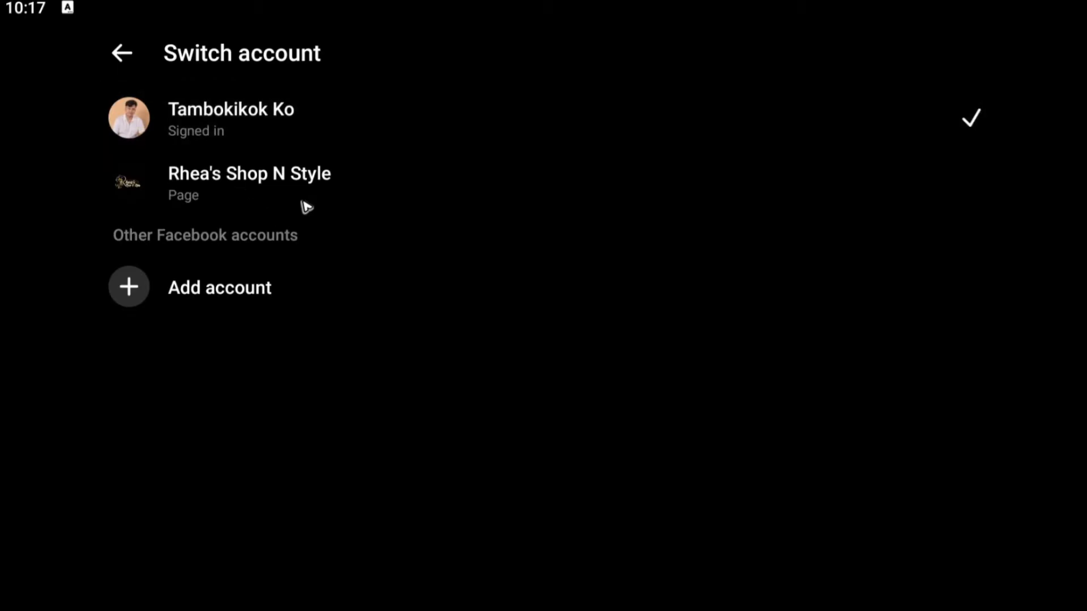
mouse_move(182, 79)
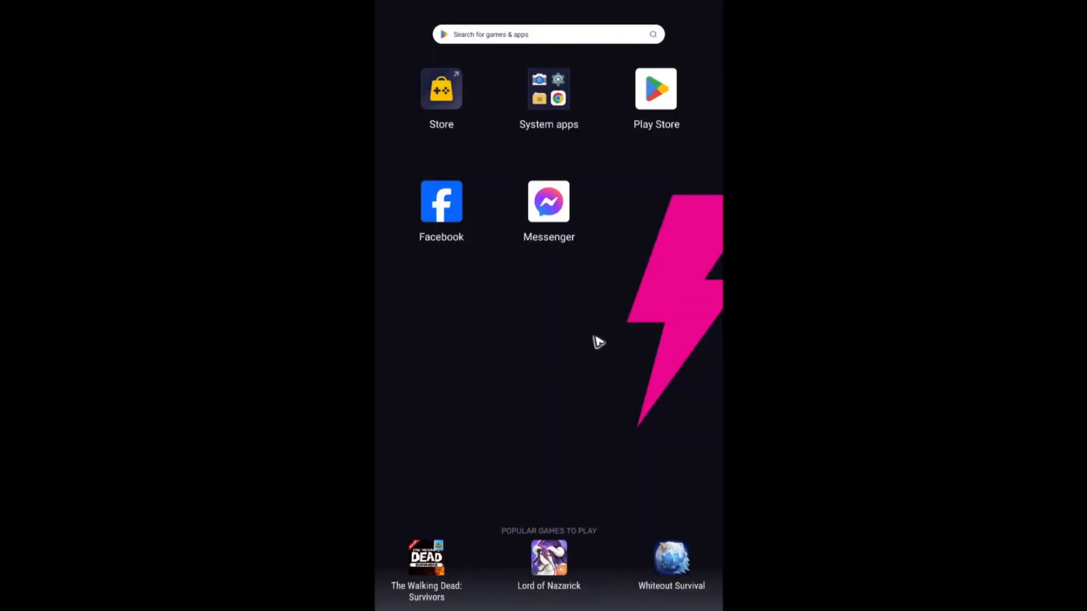
- Open Messenger's App info page from its home-screen icon menu
right_click(548, 201)
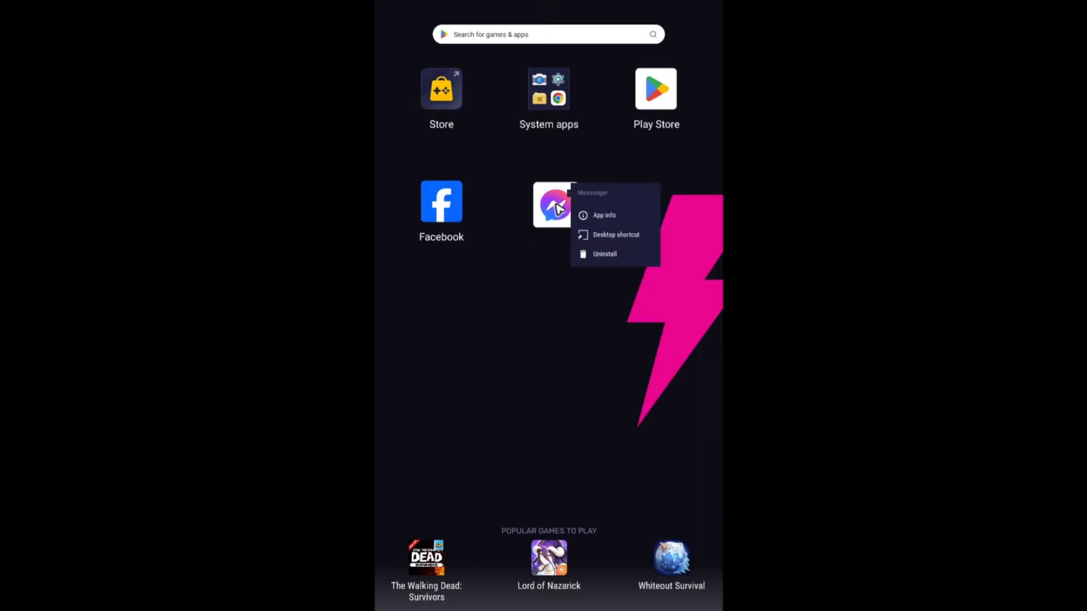
left_click(604, 216)
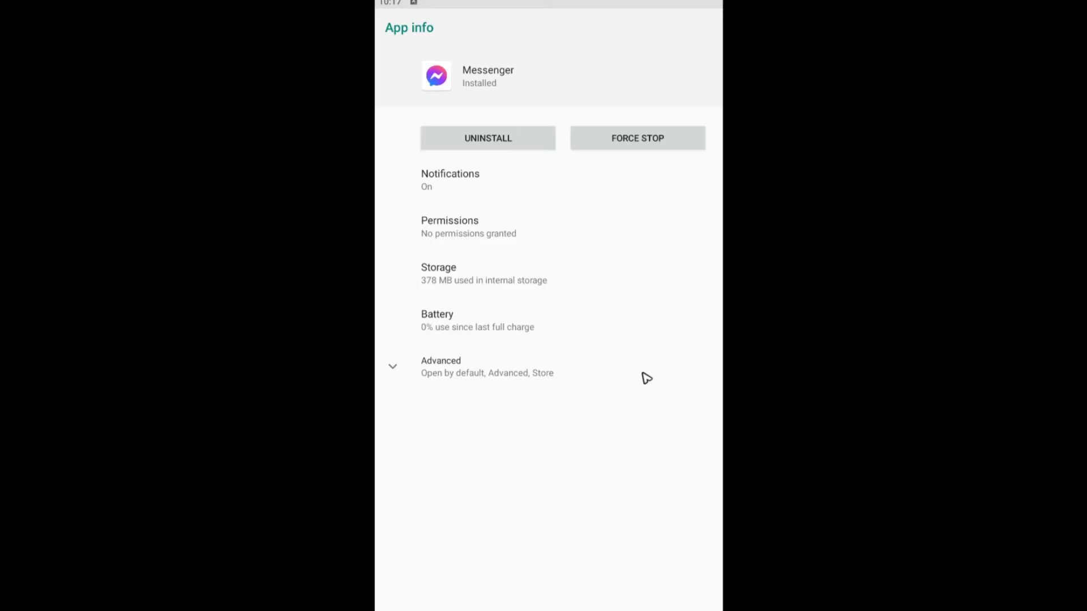
mouse_move(603, 404)
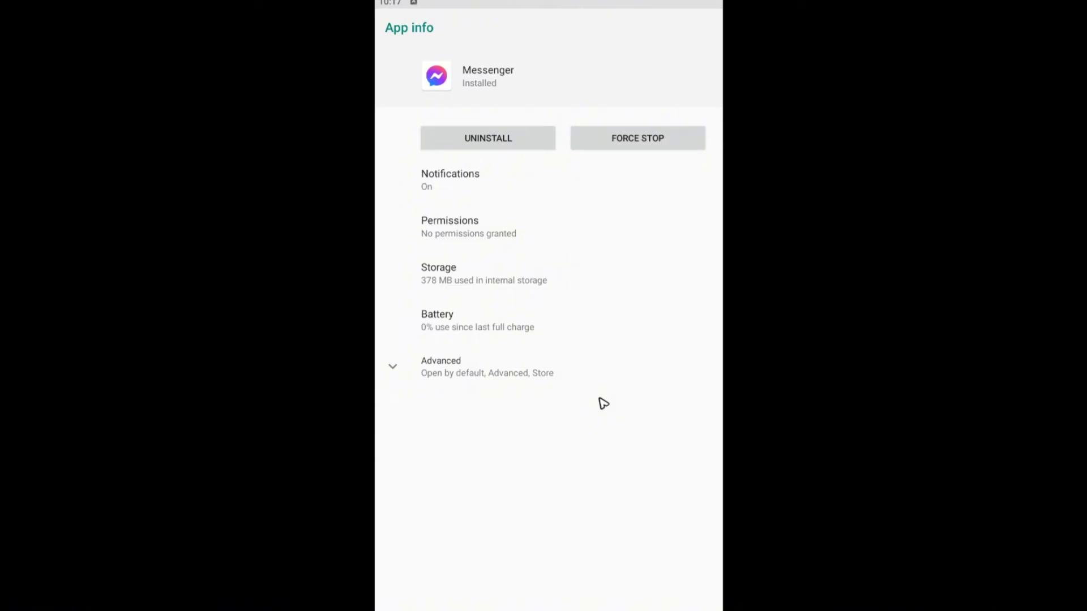
mouse_move(617, 278)
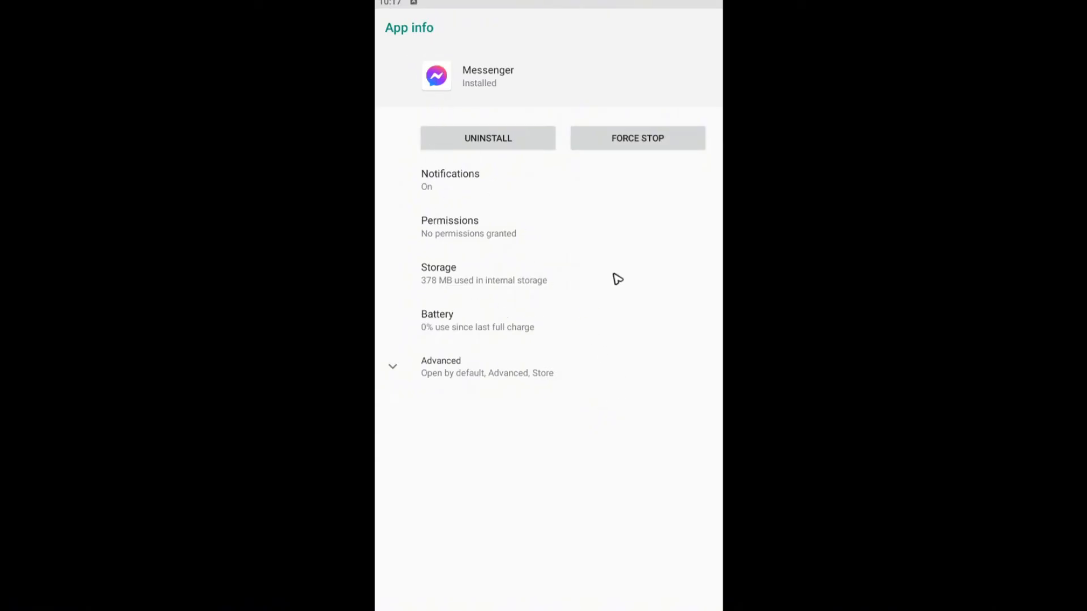
- Force stop Messenger, confirm it, and view its storage usage details
left_click(638, 138)
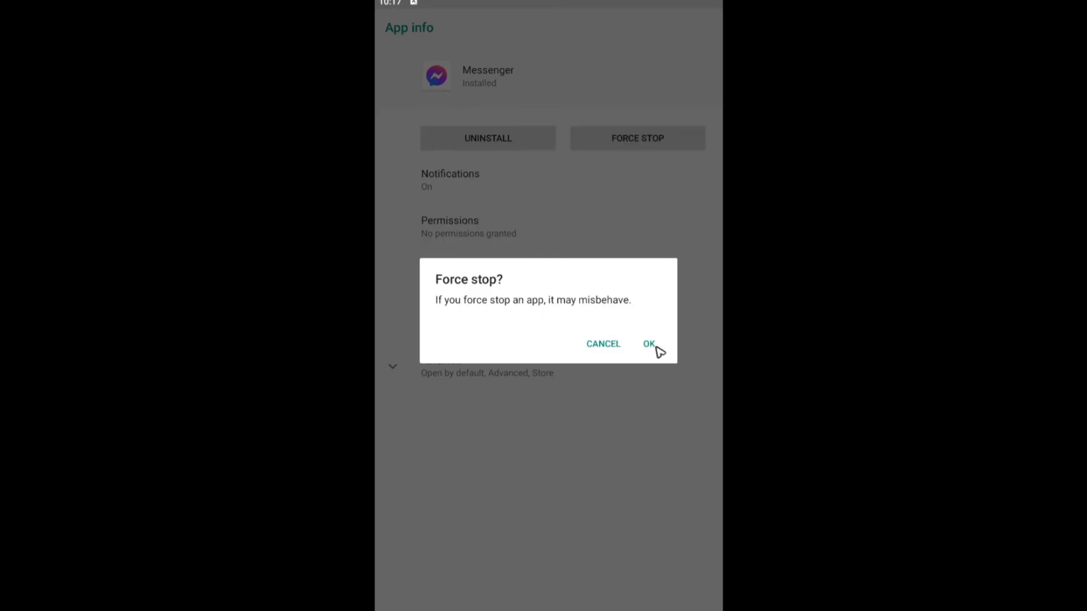
left_click(650, 344)
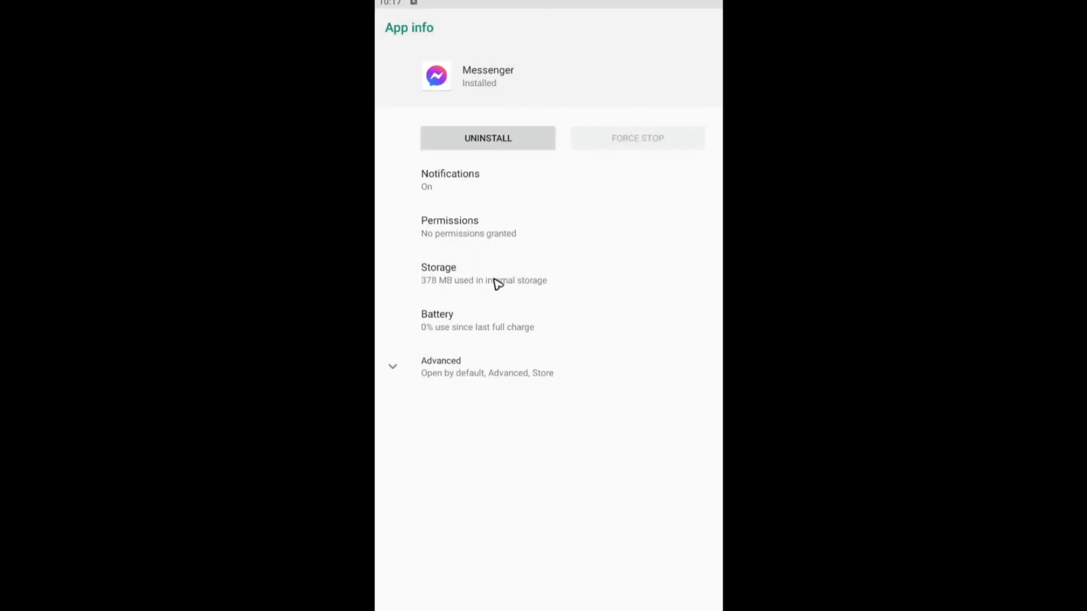
left_click(461, 273)
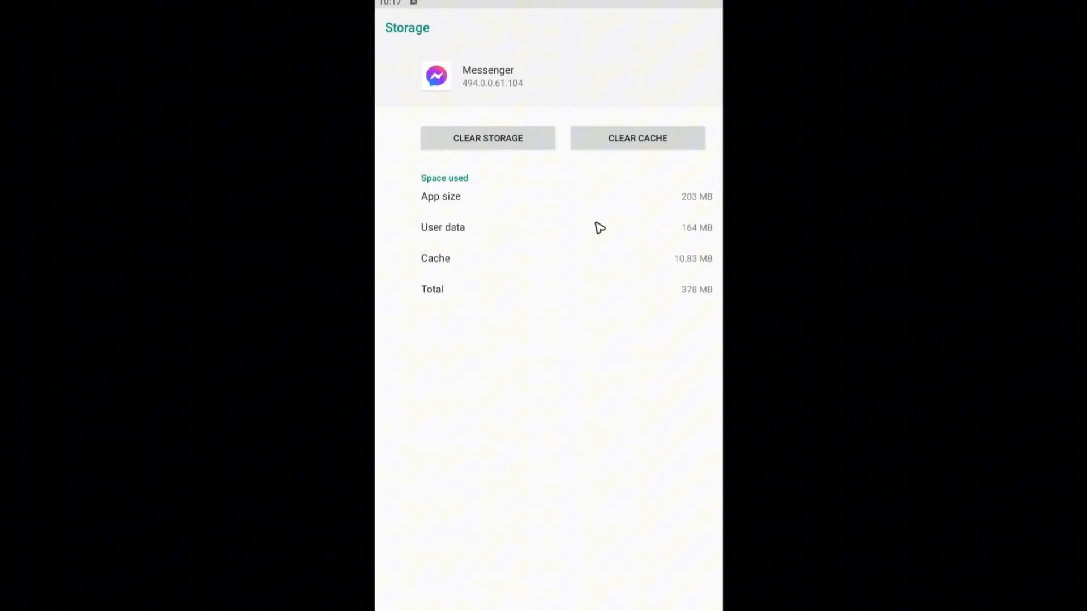
- Clear Messenger's cache, then delete all its app data and confirm
left_click(638, 138)
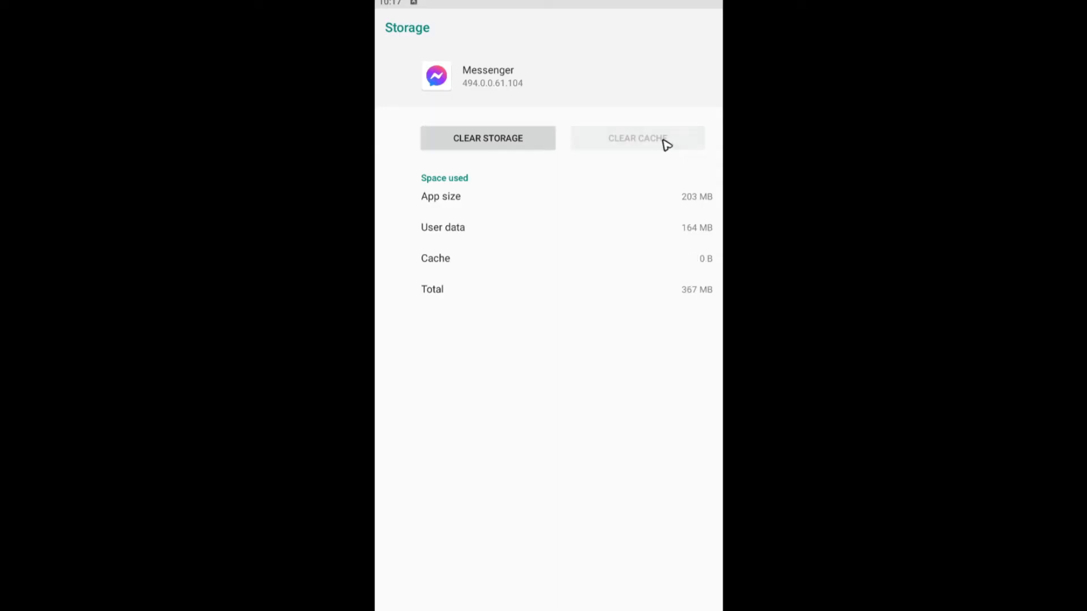
left_click(488, 139)
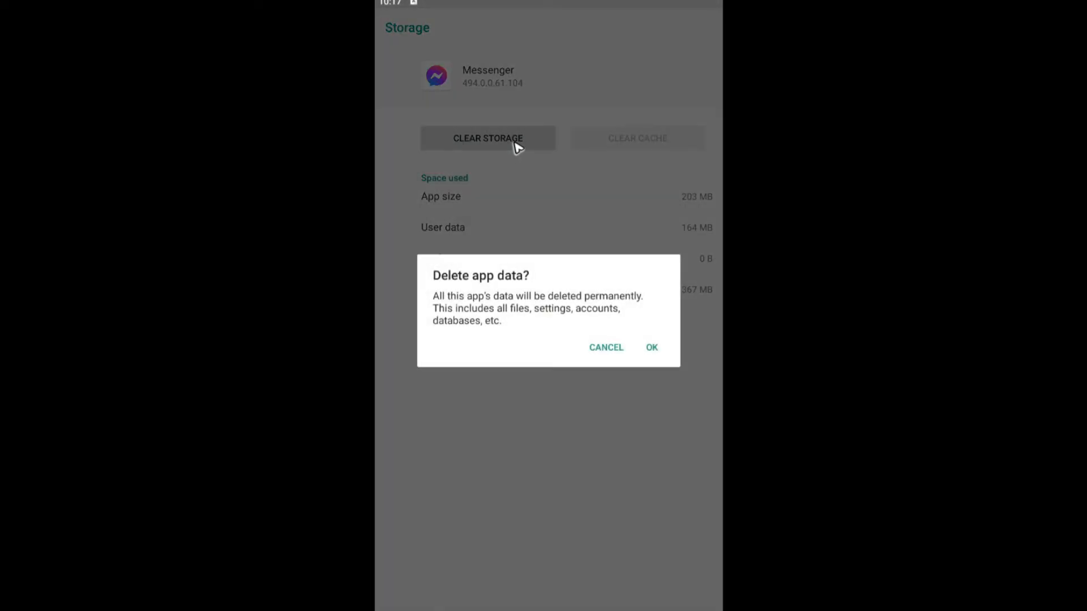
mouse_move(489, 146)
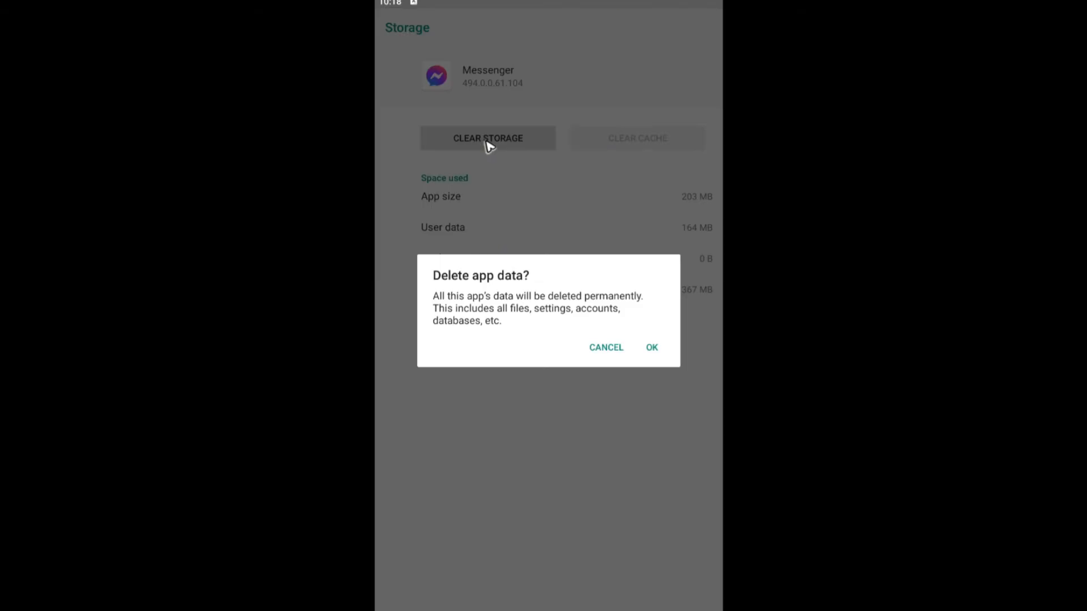
mouse_move(515, 162)
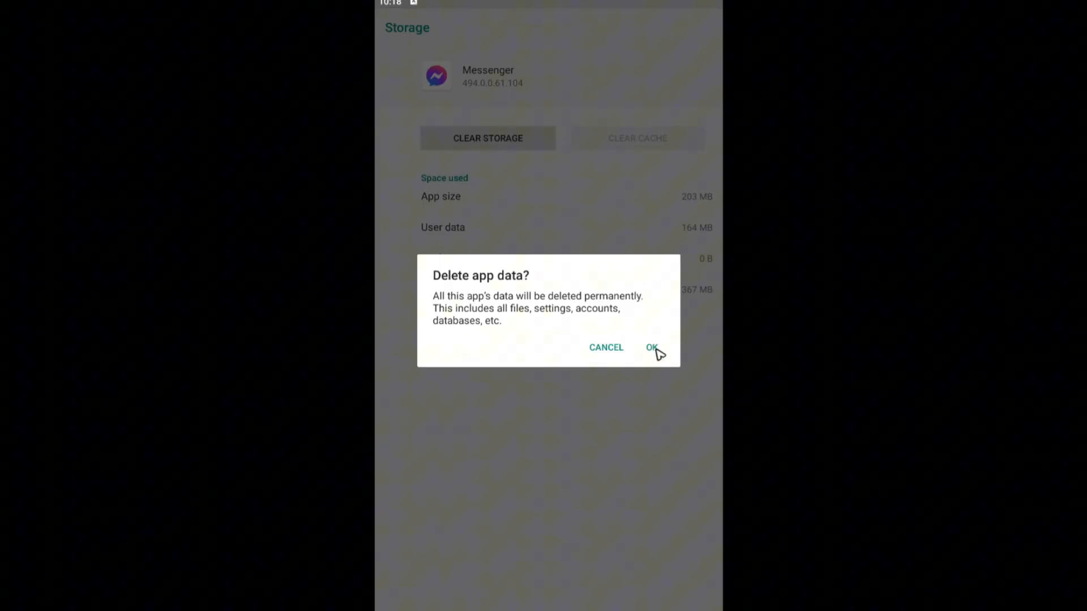
left_click(652, 348)
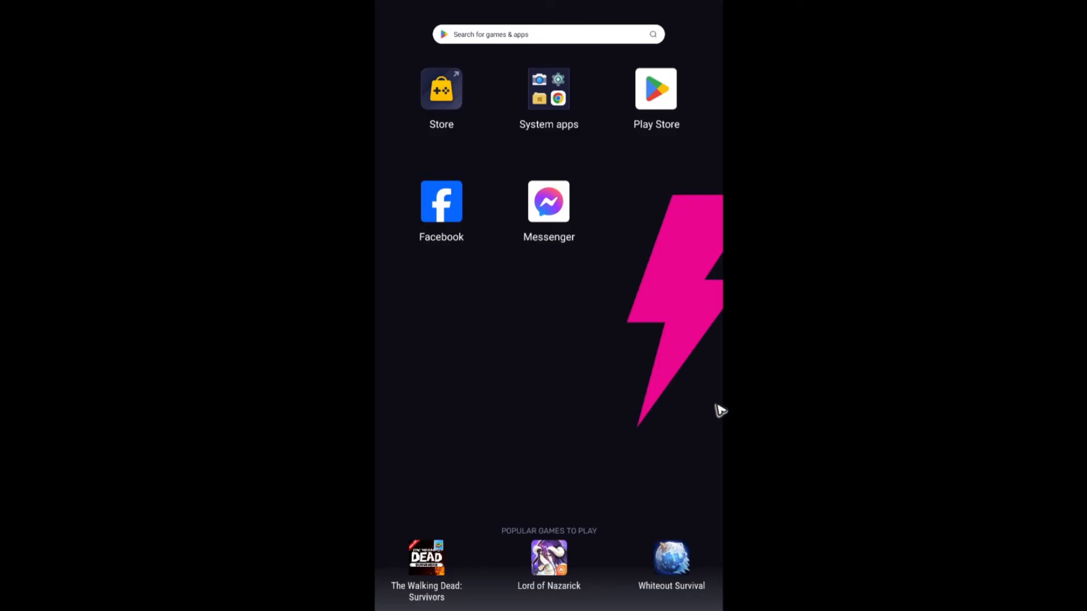
- Relaunch Messenger to the Meta profile login screen, viewing and dismissing the Profiles options sheet
left_click(548, 201)
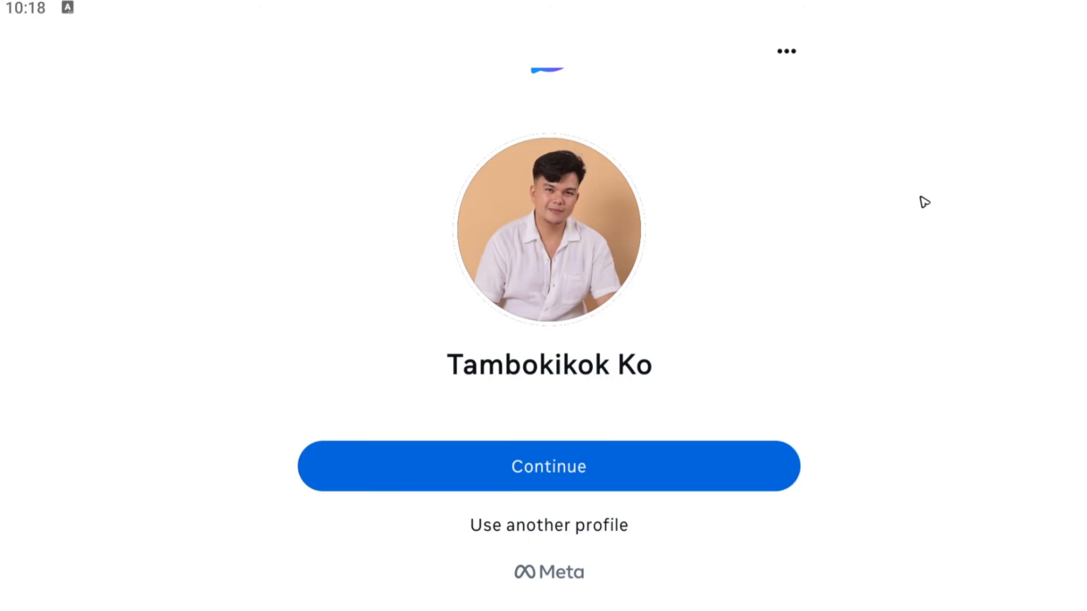
mouse_move(843, 170)
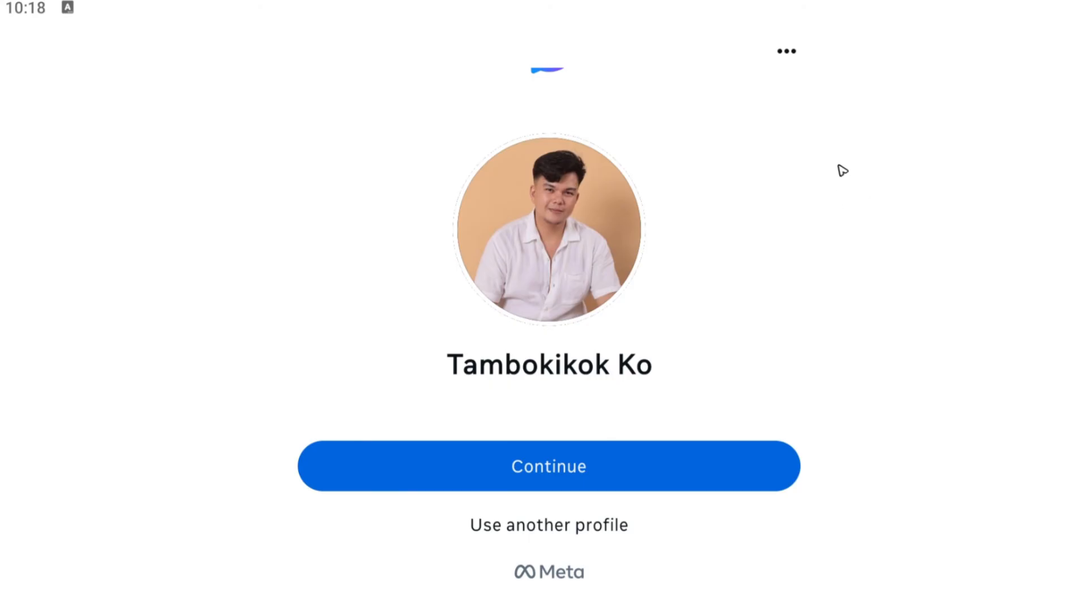
left_click(787, 51)
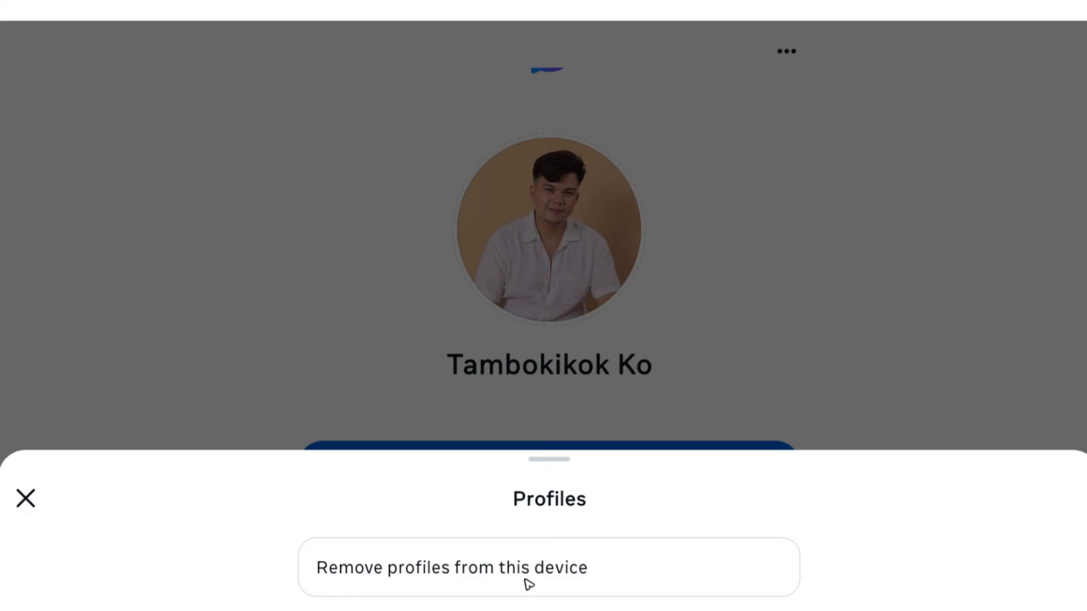
left_click(24, 498)
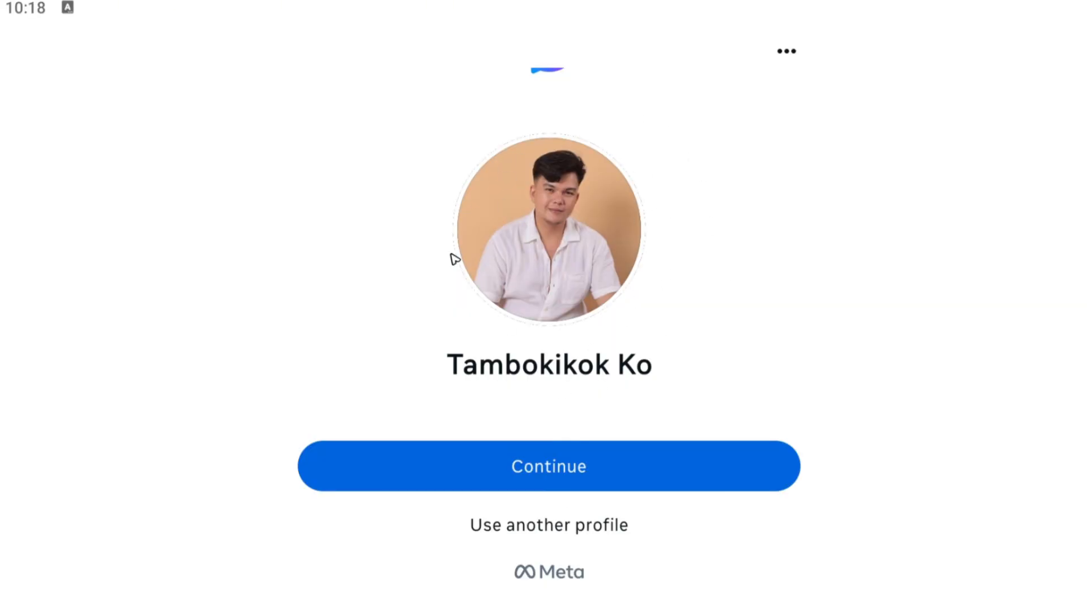